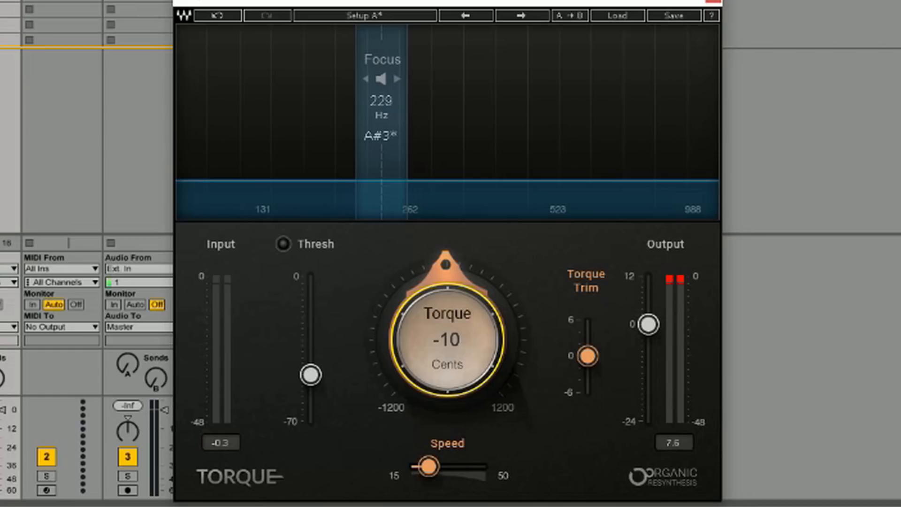
pyautogui.moveTo(415, 229)
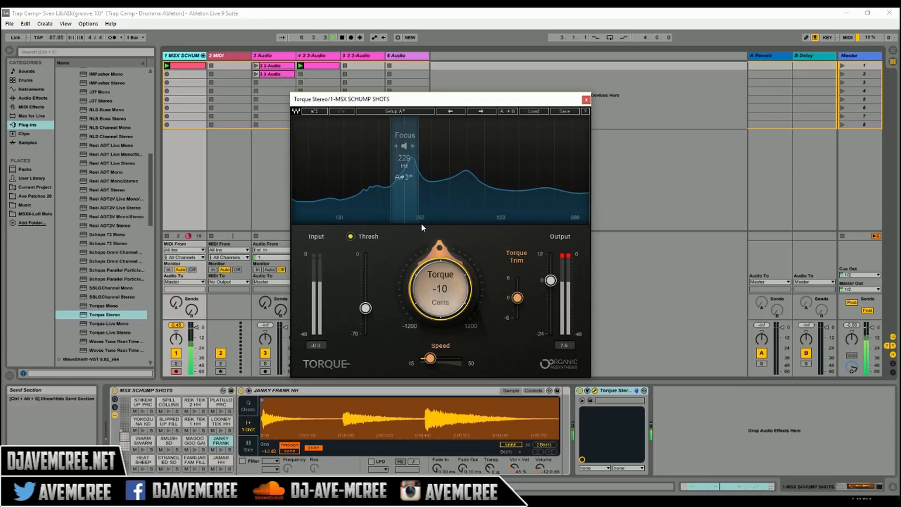
# Step: Sweep the Torque amount away from -10 cents toward +205 cents on the drum hits
pyautogui.click(586, 99)
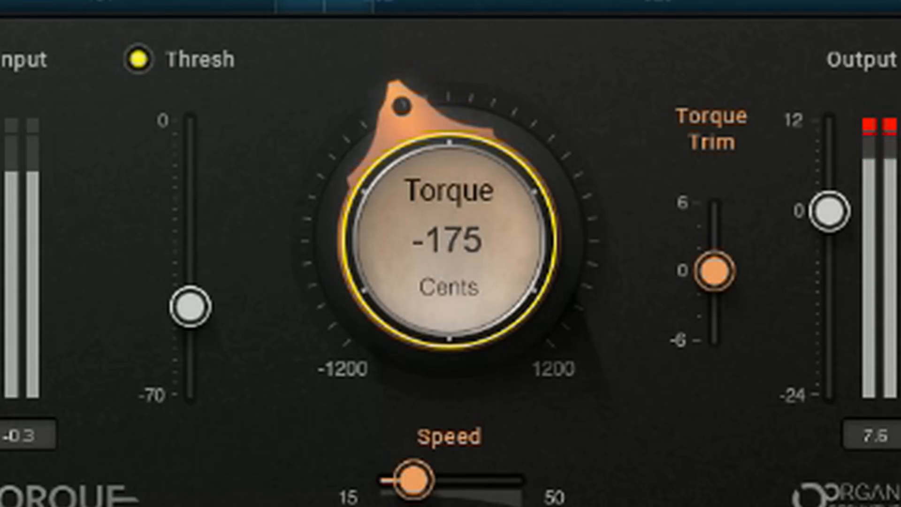
pyautogui.moveTo(436, 229); pyautogui.dragTo(436, 259)
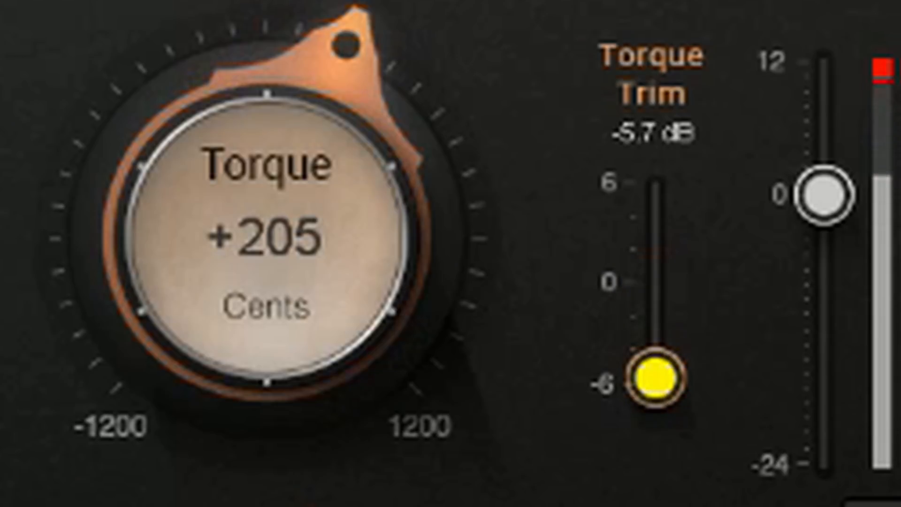
# Step: Set Torque to -640 cents, push Torque Trim to about +6 dB, then return it near 0 dB
pyautogui.moveTo(655, 379); pyautogui.dragTo(655, 382)
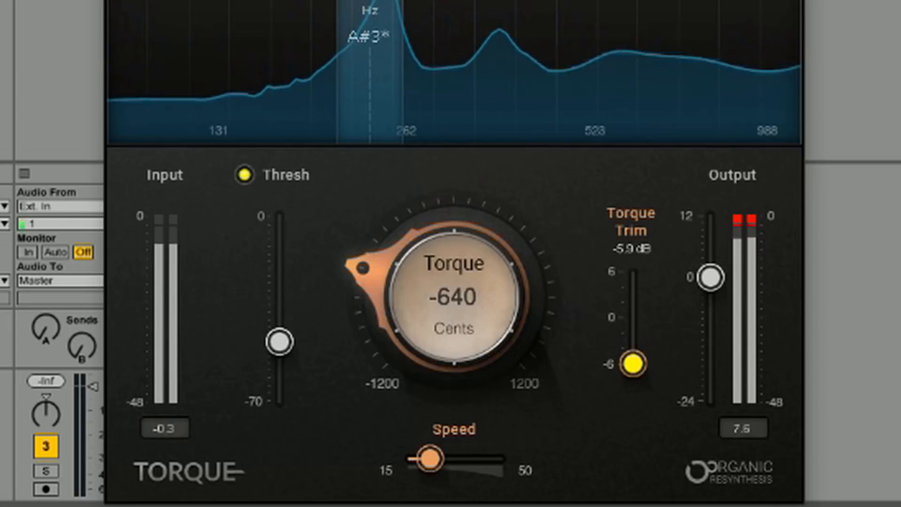
pyautogui.moveTo(629, 361); pyautogui.dragTo(629, 278)
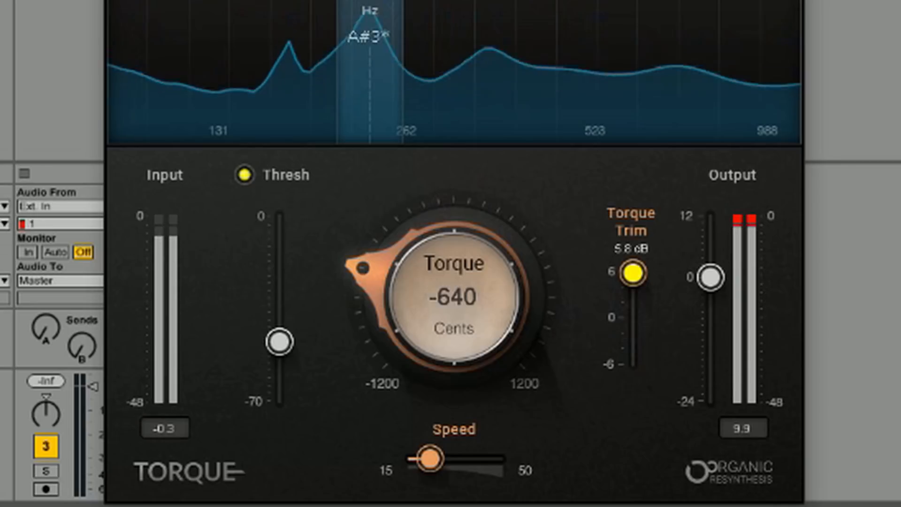
pyautogui.moveTo(631, 273); pyautogui.dragTo(630, 293)
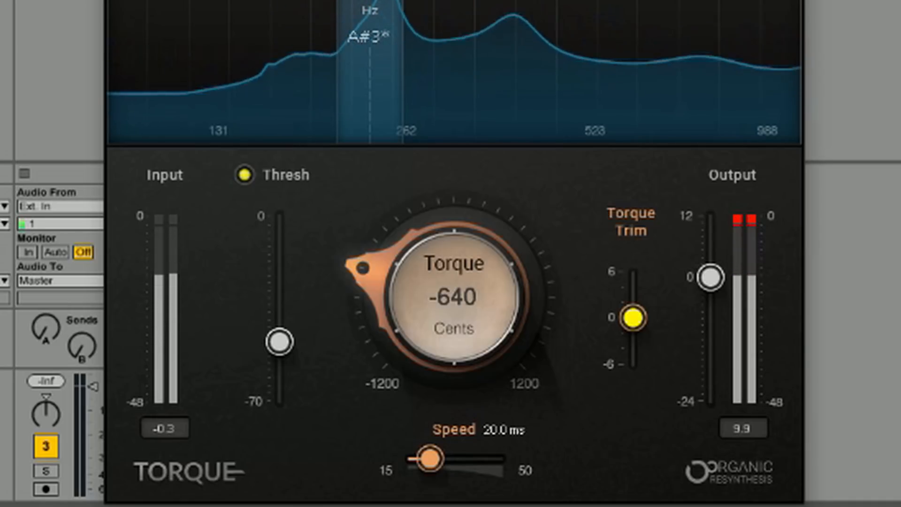
# Step: Swing Torque to -1200 then -740 cents and raise the threshold to about -18 dB
pyautogui.moveTo(428, 458); pyautogui.dragTo(466, 457)
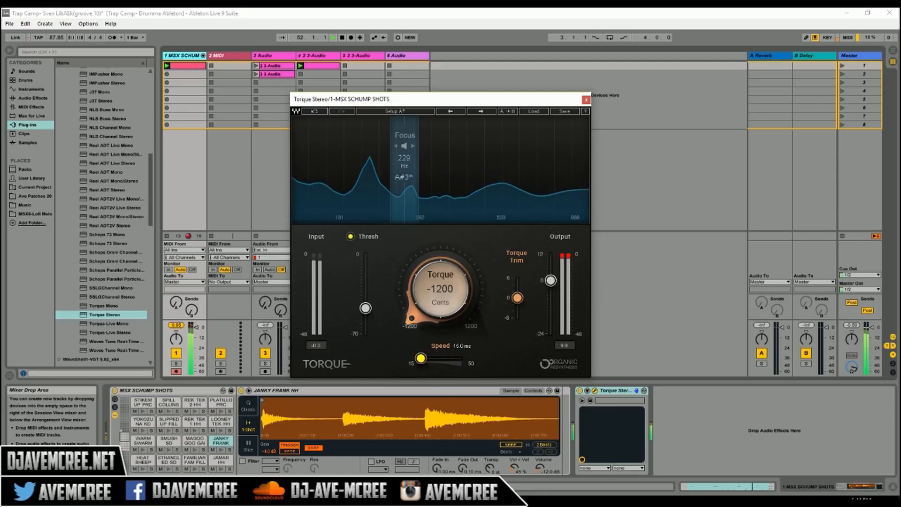
pyautogui.moveTo(420, 357); pyautogui.dragTo(436, 358)
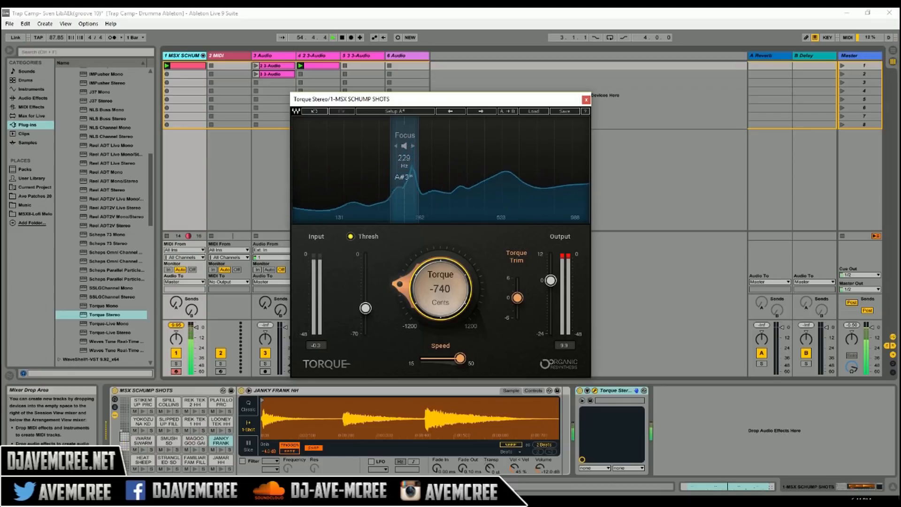
pyautogui.moveTo(365, 308); pyautogui.dragTo(365, 286)
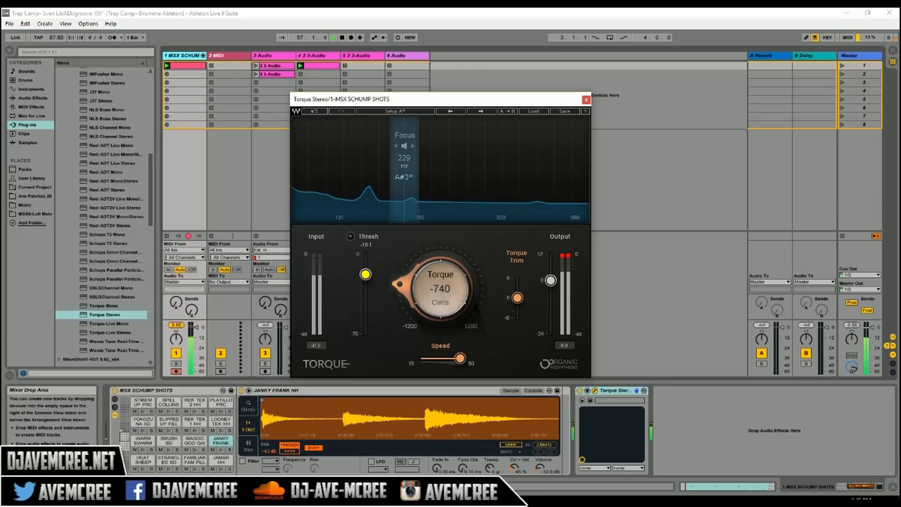
pyautogui.moveTo(365, 274); pyautogui.dragTo(366, 285)
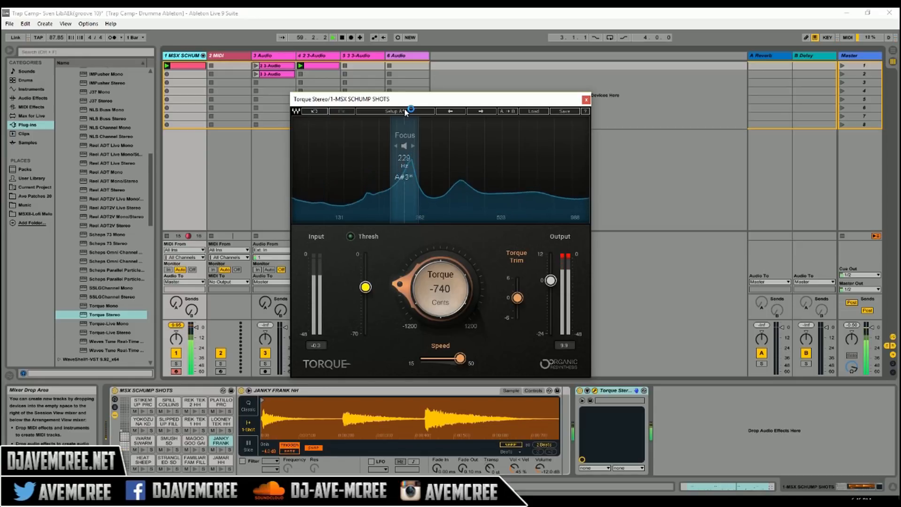
# Step: Move the focus band through 188 and 970 Hz to settle at 707 Hz, then close the plugin
pyautogui.moveTo(440, 287); pyautogui.dragTo(439, 247)
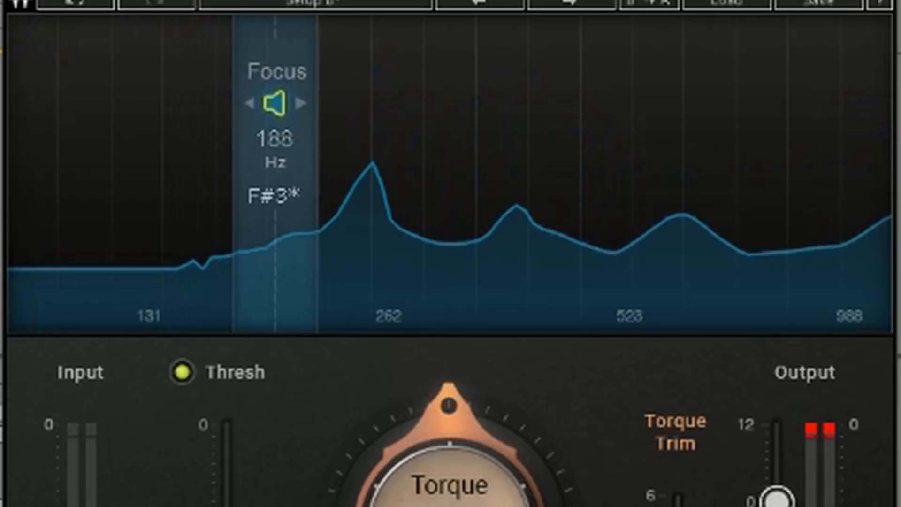
pyautogui.moveTo(276, 104); pyautogui.dragTo(377, 103)
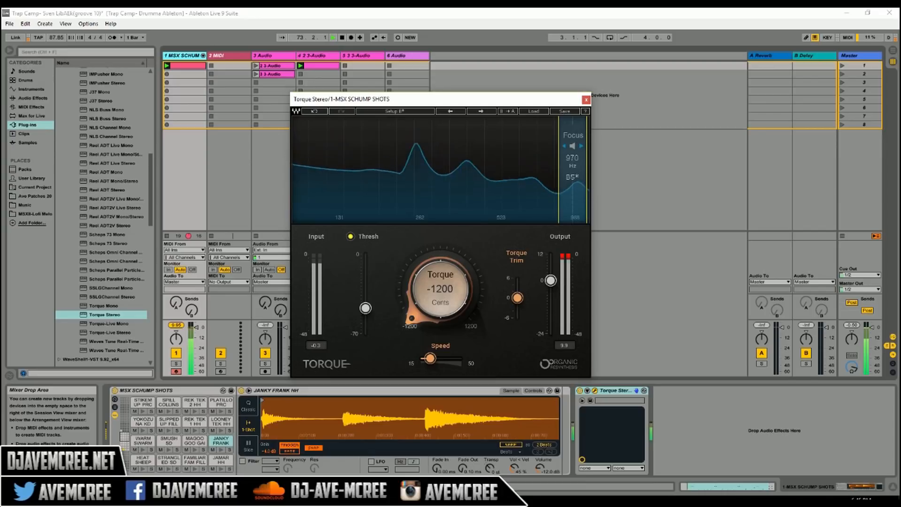
pyautogui.moveTo(573, 158); pyautogui.dragTo(306, 158)
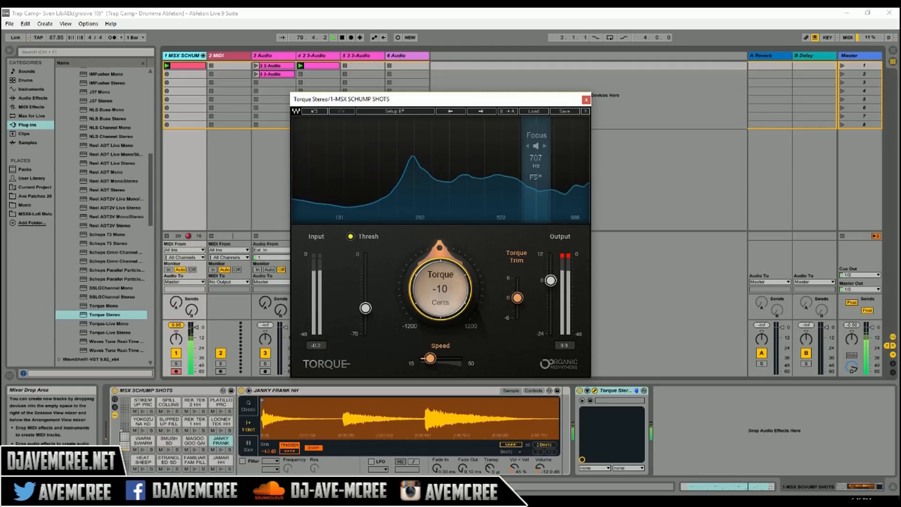
pyautogui.click(586, 99)
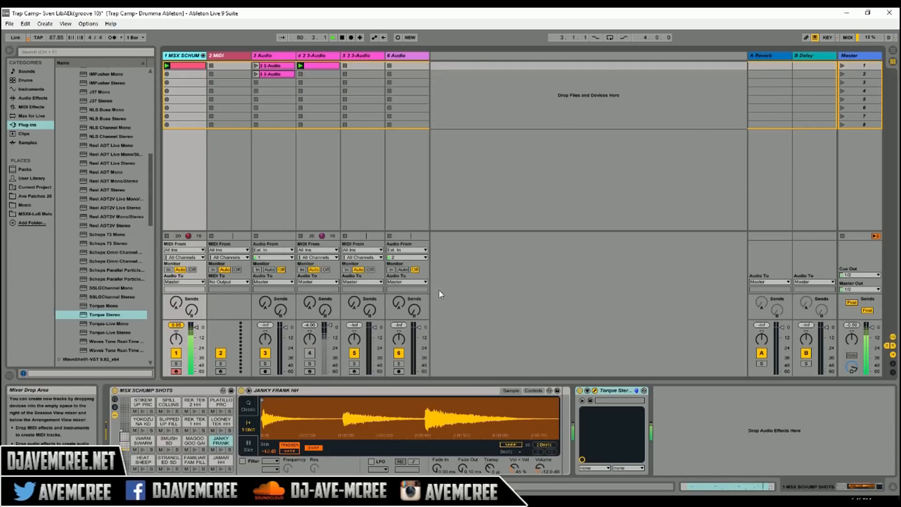